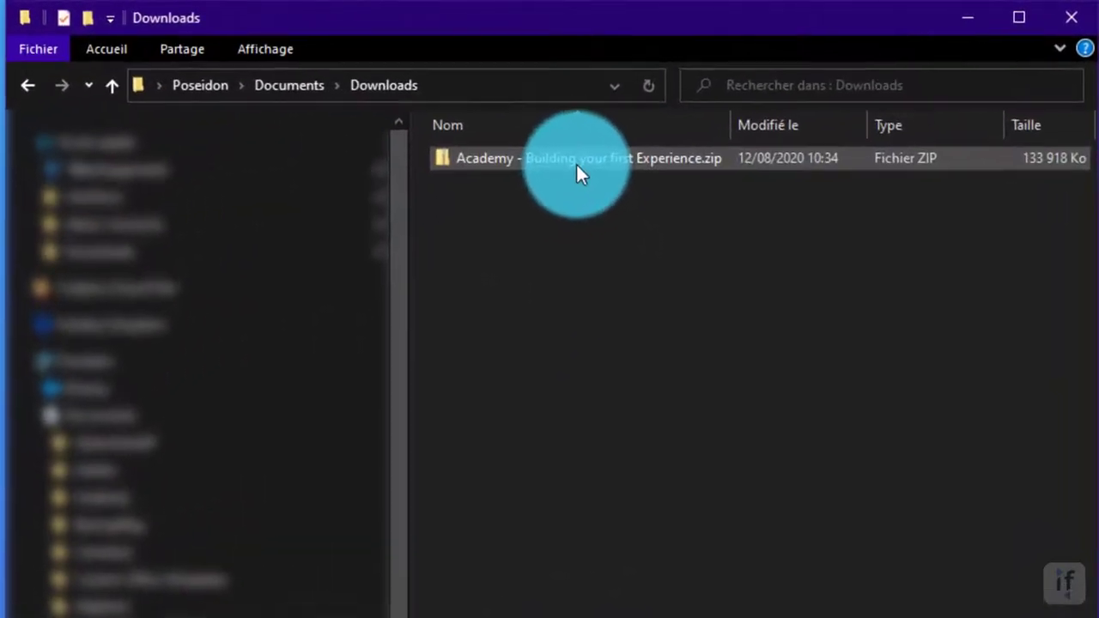
Extract the Academy course zip in Downloads and enter the extracted folder.
right_click(576, 158)
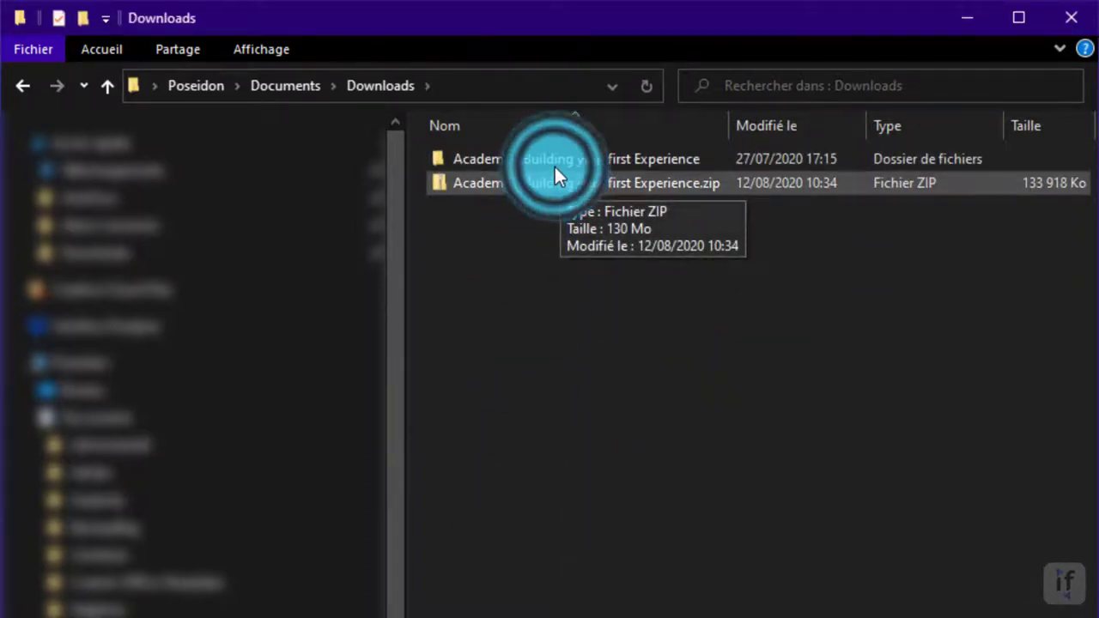
double_click(553, 158)
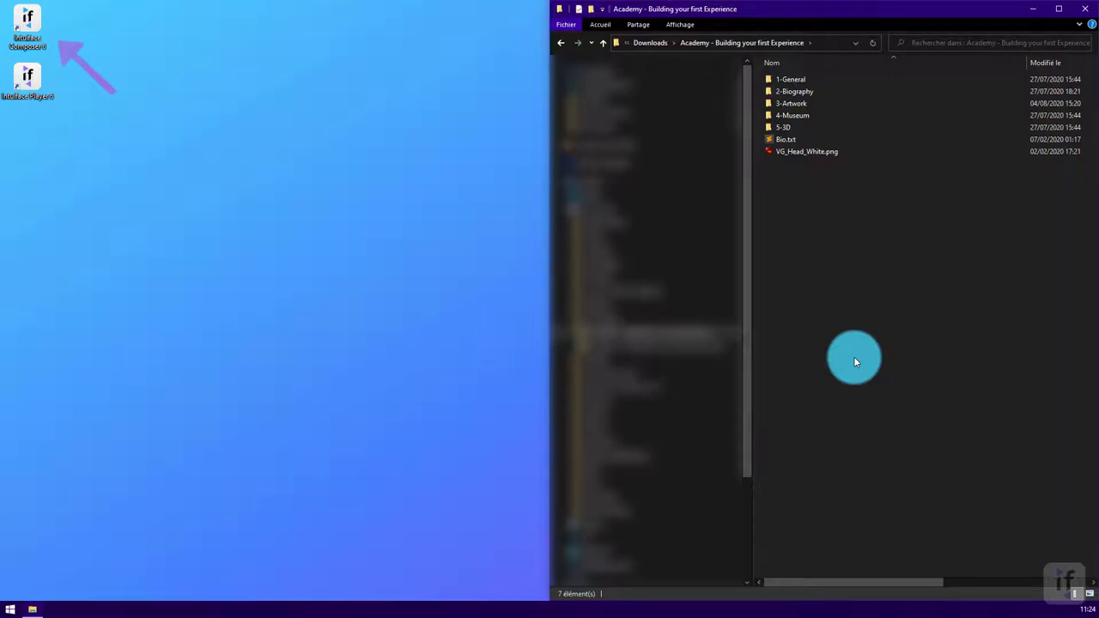
Launch Intuiface Composer to reach the new-project template gallery.
click(10, 610)
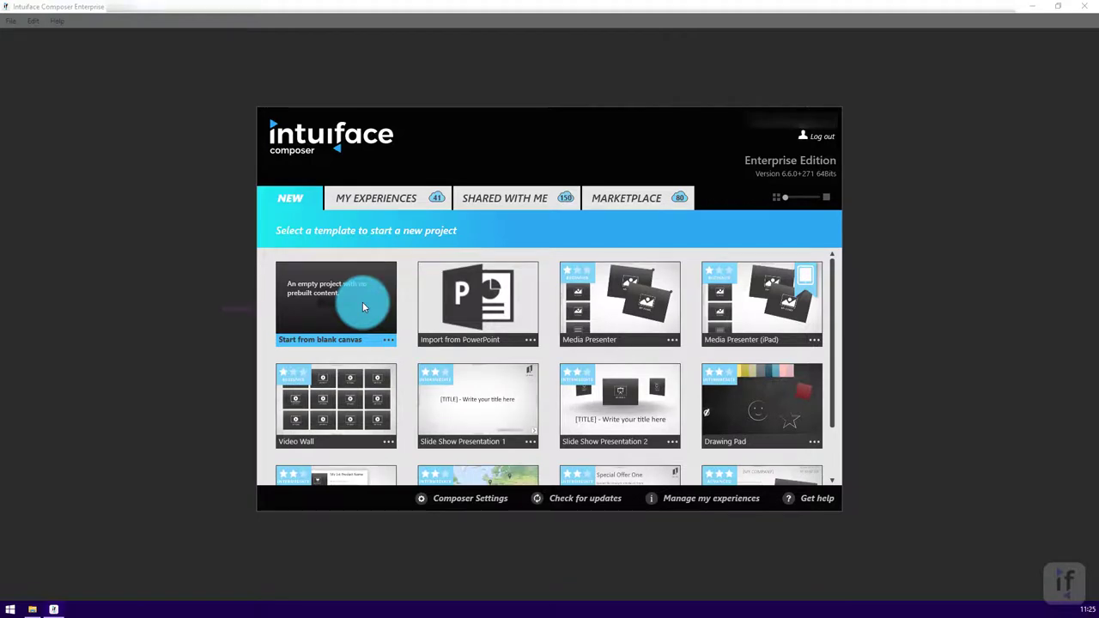
Create a blank-canvas project named 'Van Gogh Experience' at Full HD in the default folder.
click(337, 306)
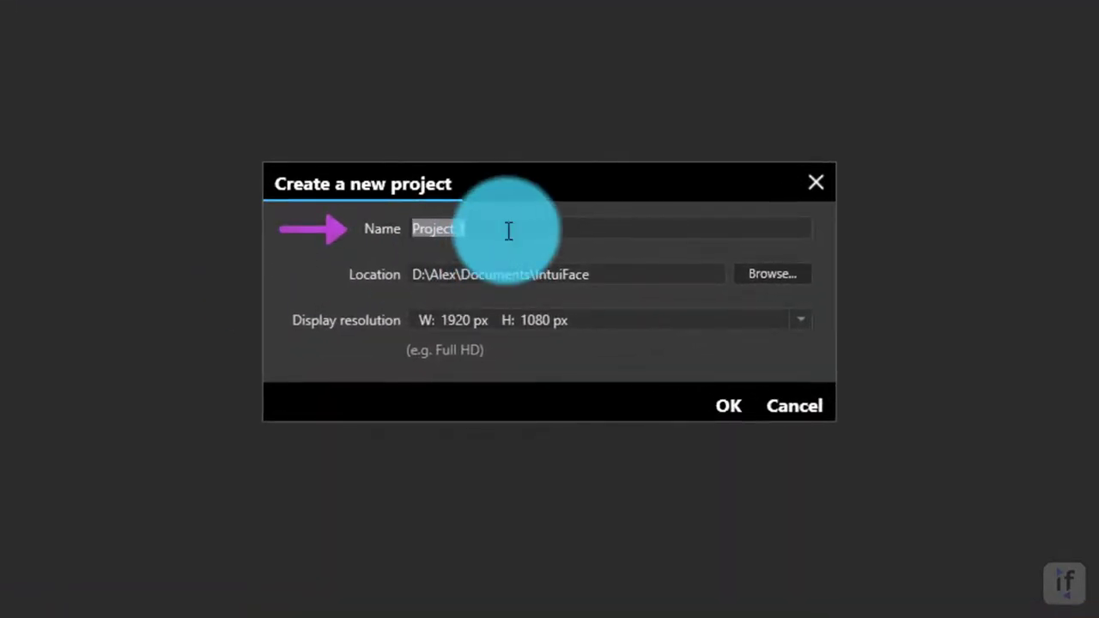
text(Van Gogh)
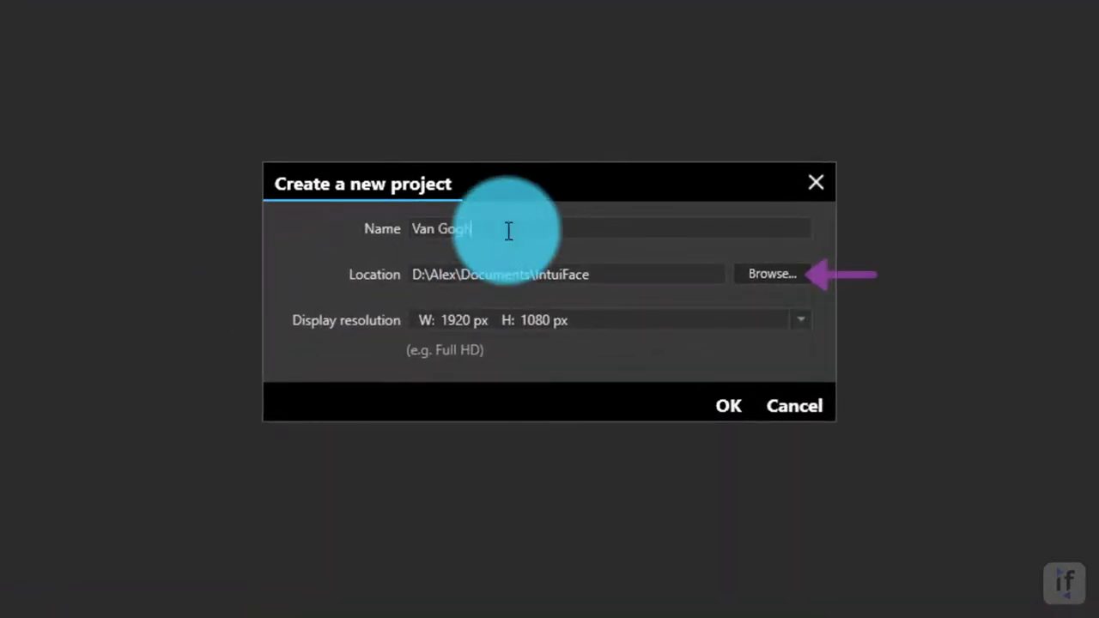
text(Experience)
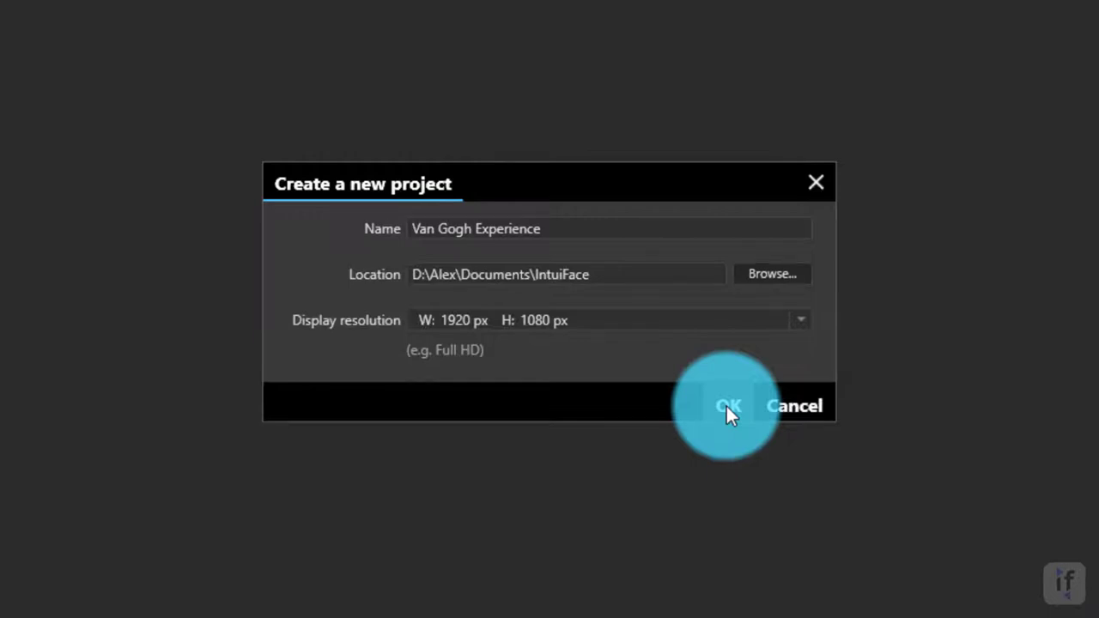
click(728, 406)
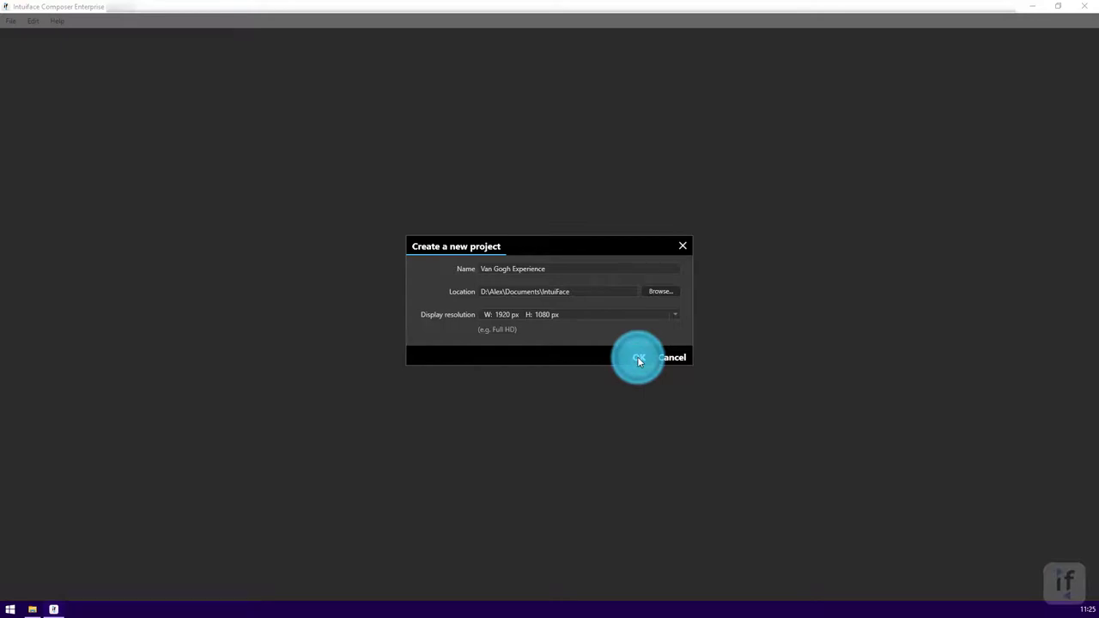
Finish creating the project and bring up the Scenes list.
click(639, 357)
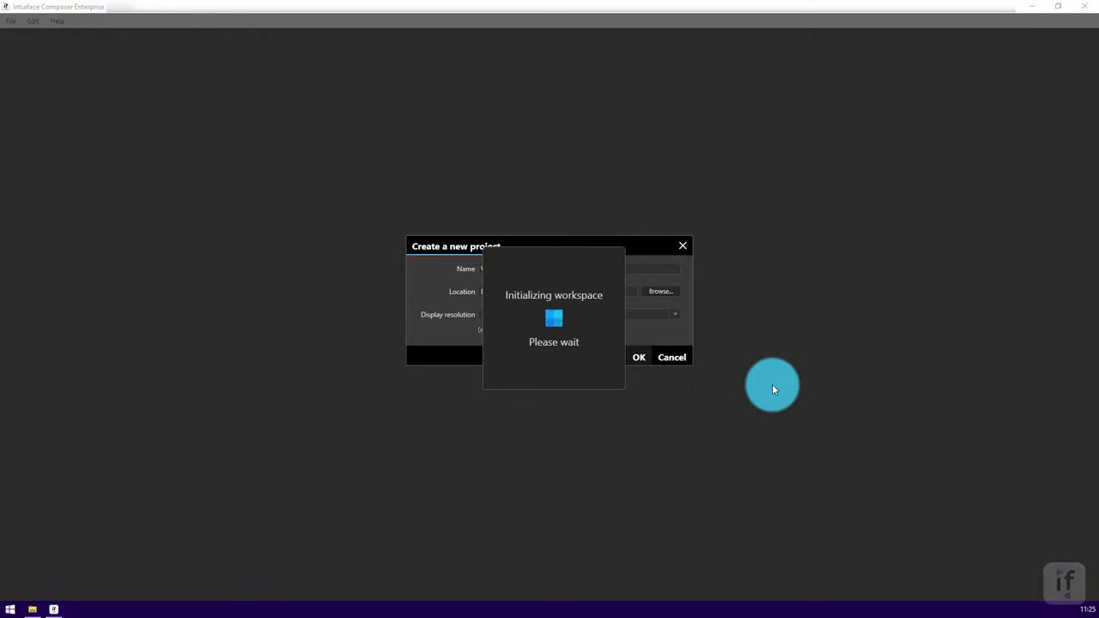
click(639, 356)
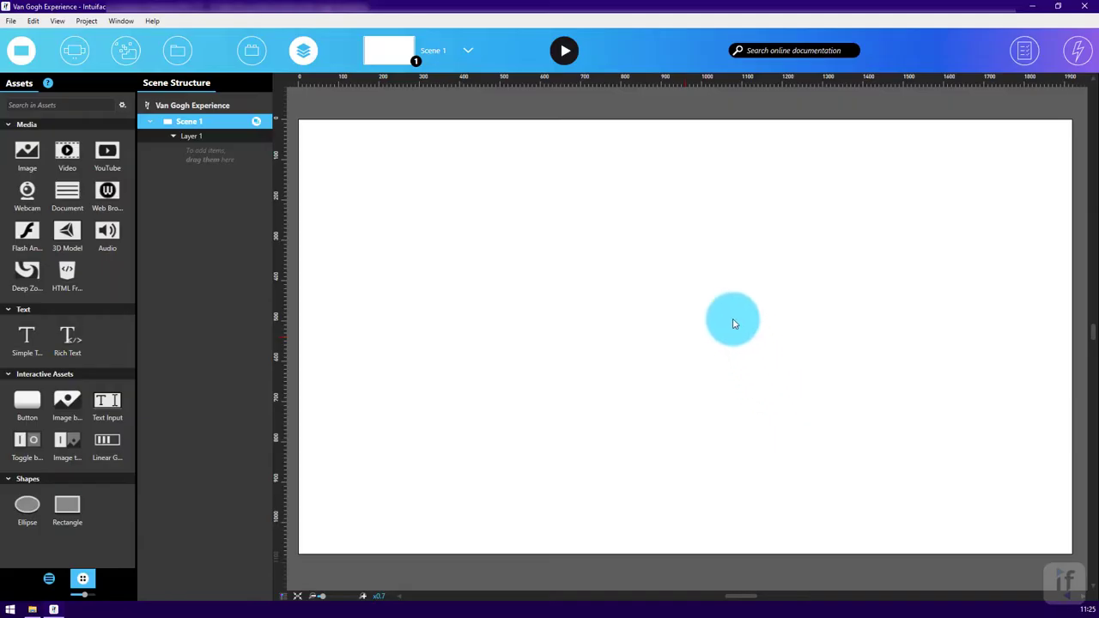
click(467, 50)
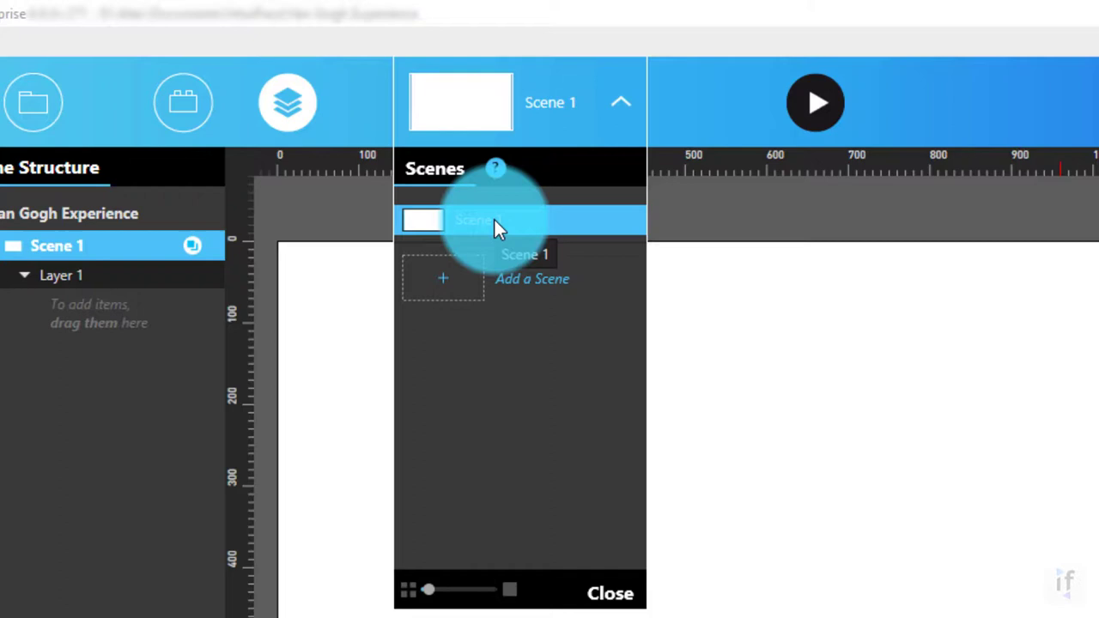
Rename Scene 1 to 'Biography' and dismiss the Scenes list.
double_click(498, 220)
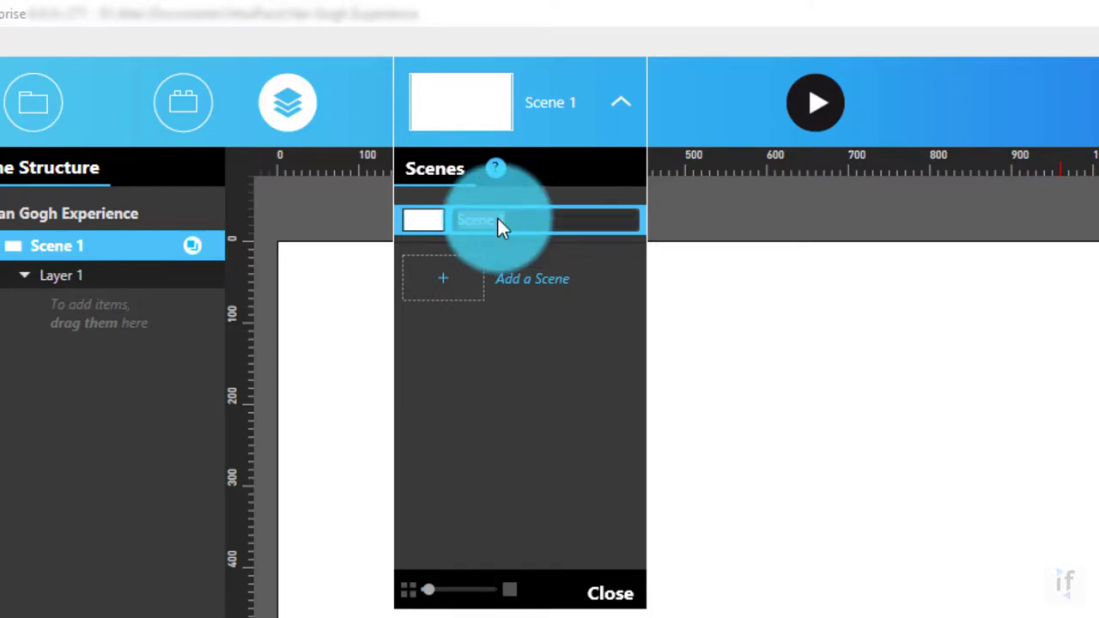
text(Biography)
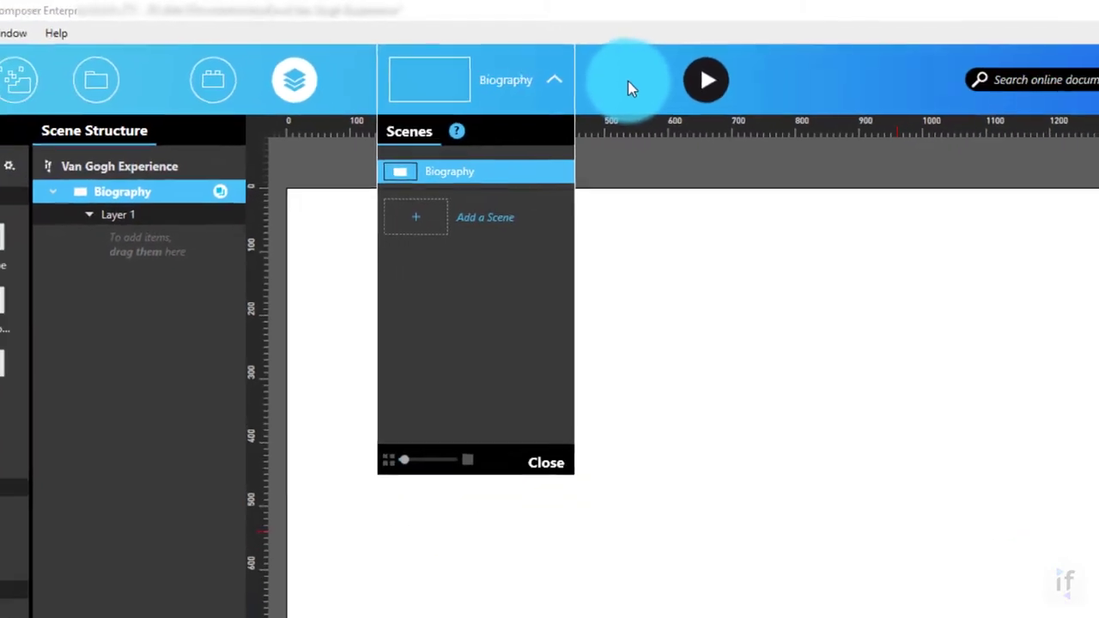
click(546, 462)
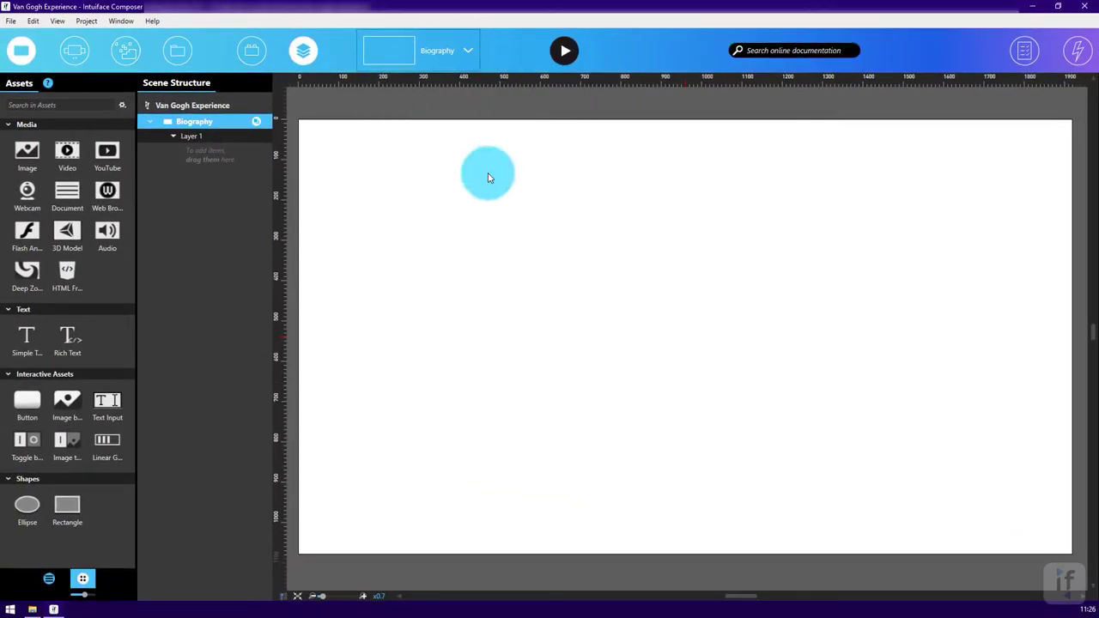
Choose an image background for the scene, adding a new image from the computer.
right_click(488, 185)
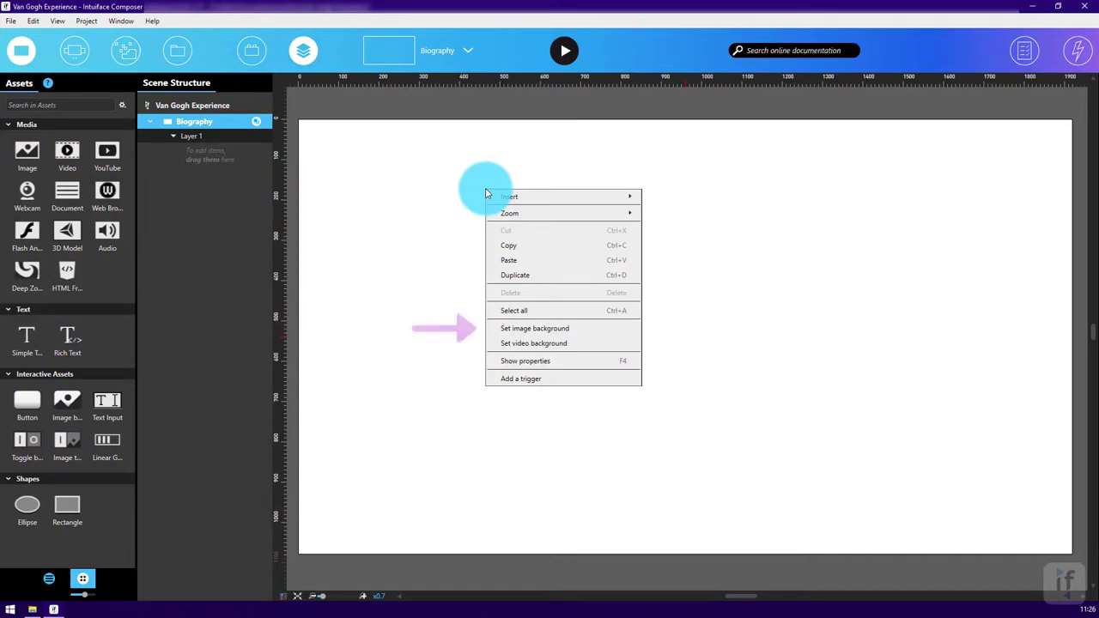
mouse_move(534, 328)
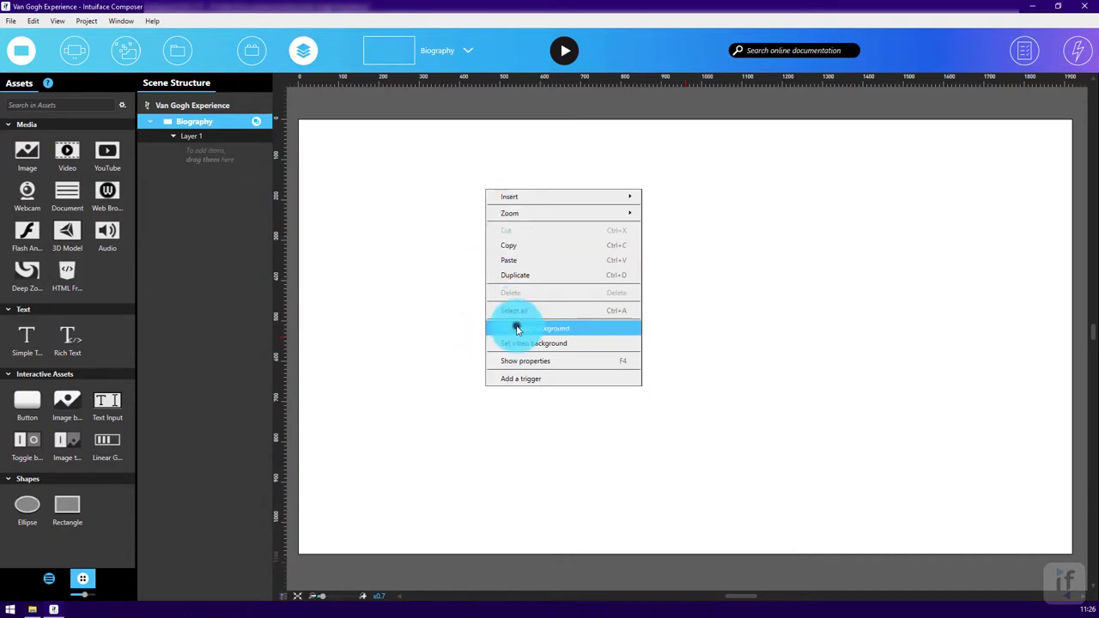
click(532, 328)
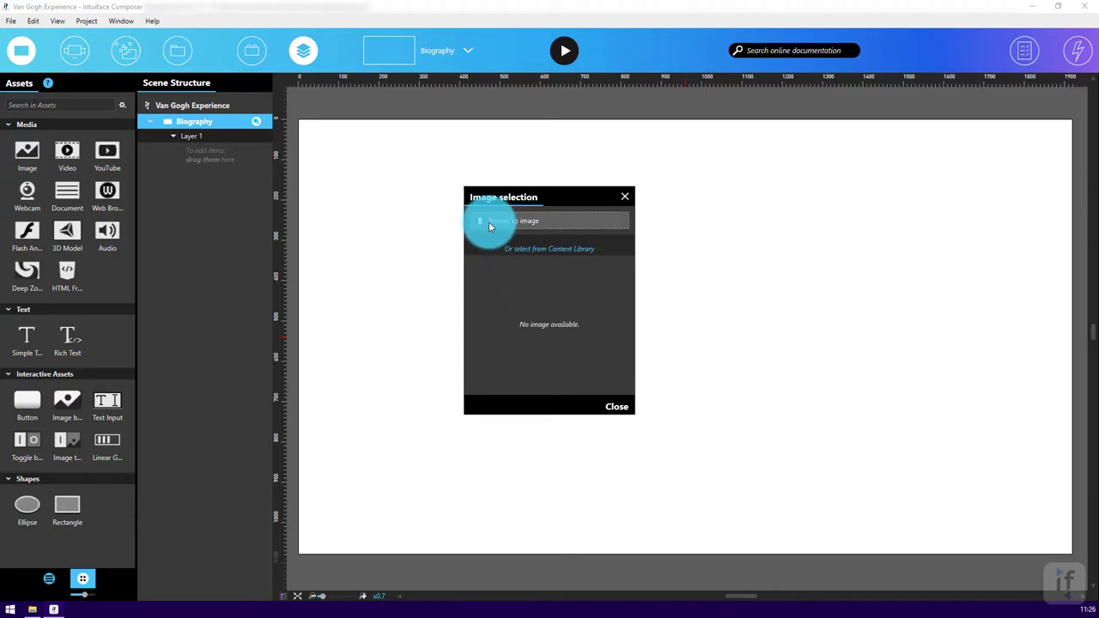
click(512, 220)
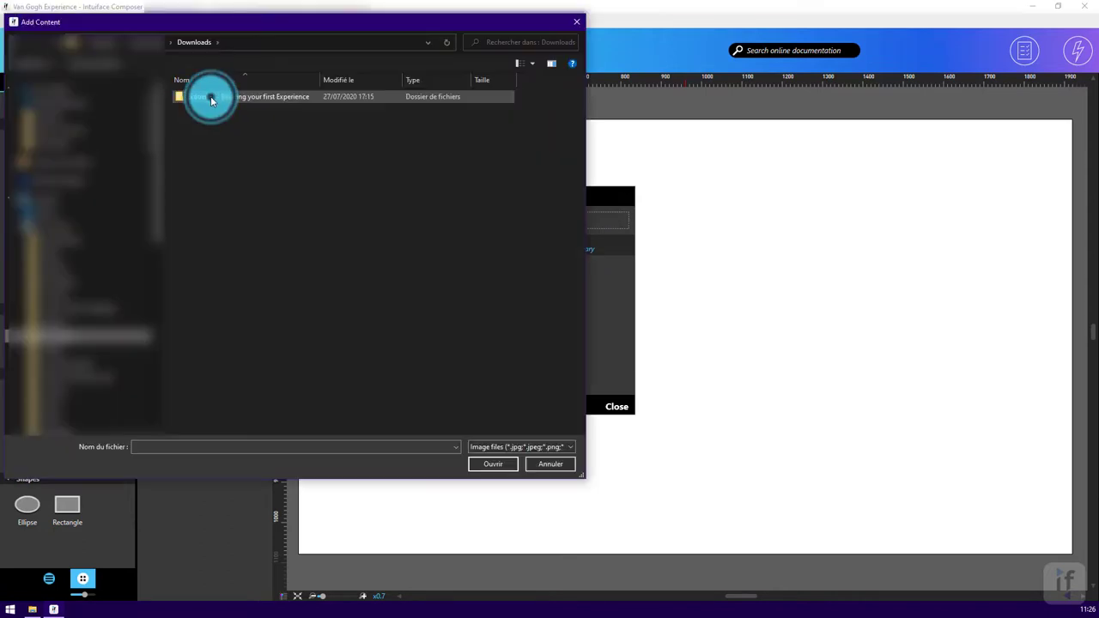
Select VangGoghBG_Blue.jpg from the course's 1-General folder as the background.
double_click(209, 96)
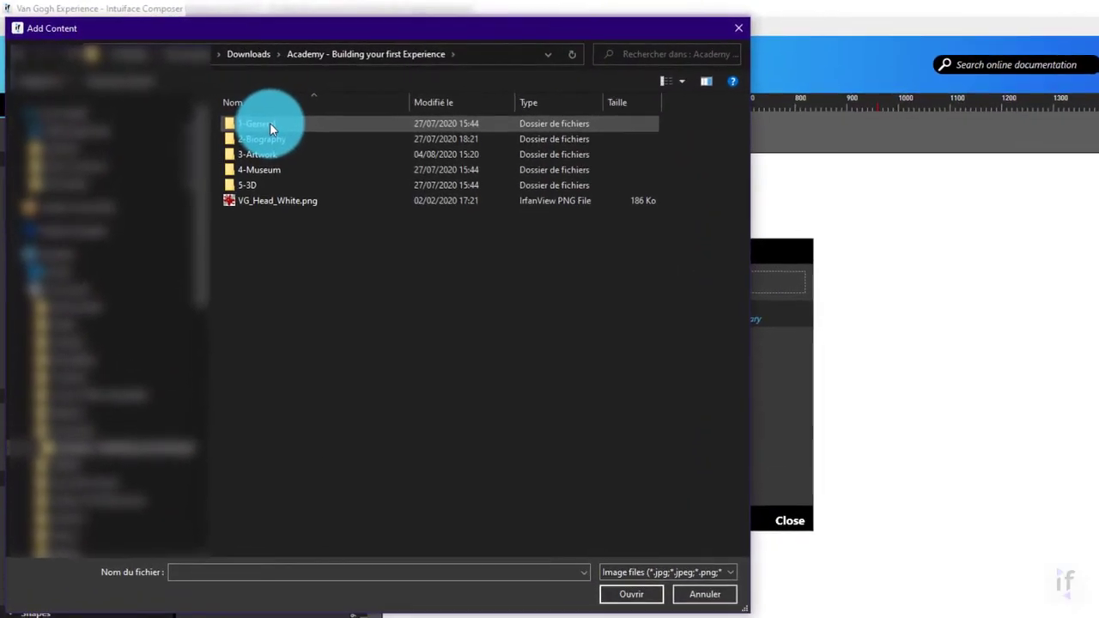
double_click(257, 124)
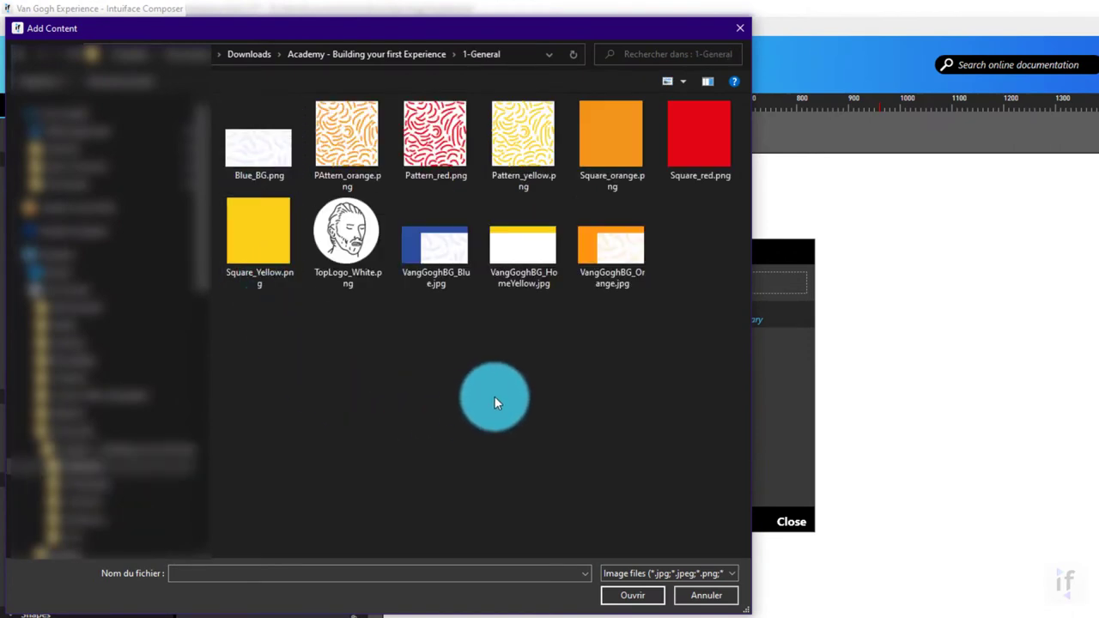
mouse_move(455, 344)
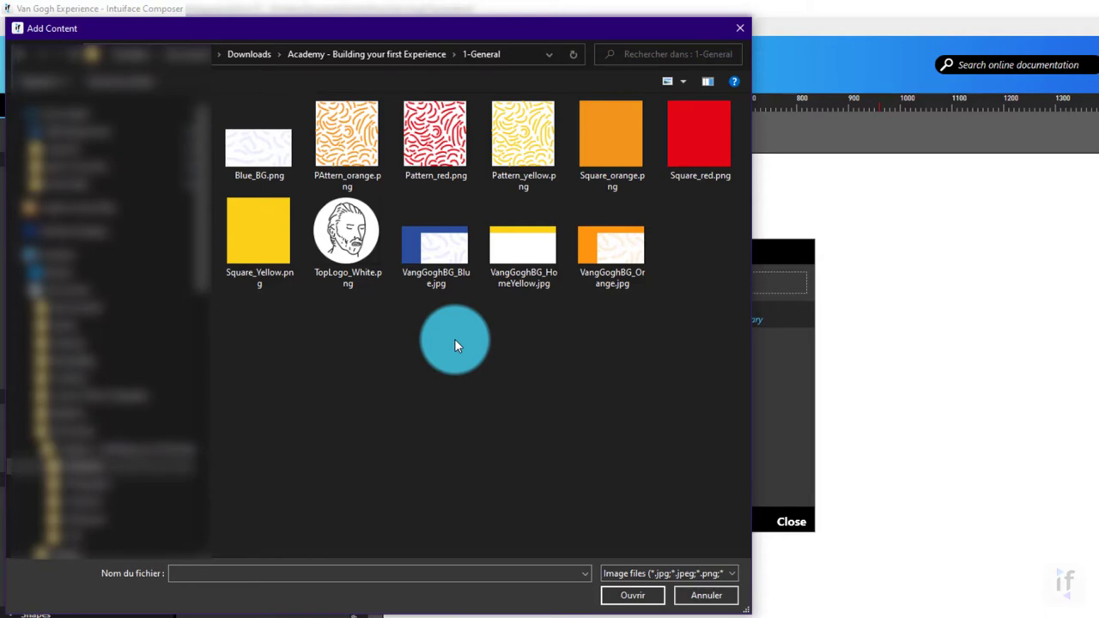
click(436, 244)
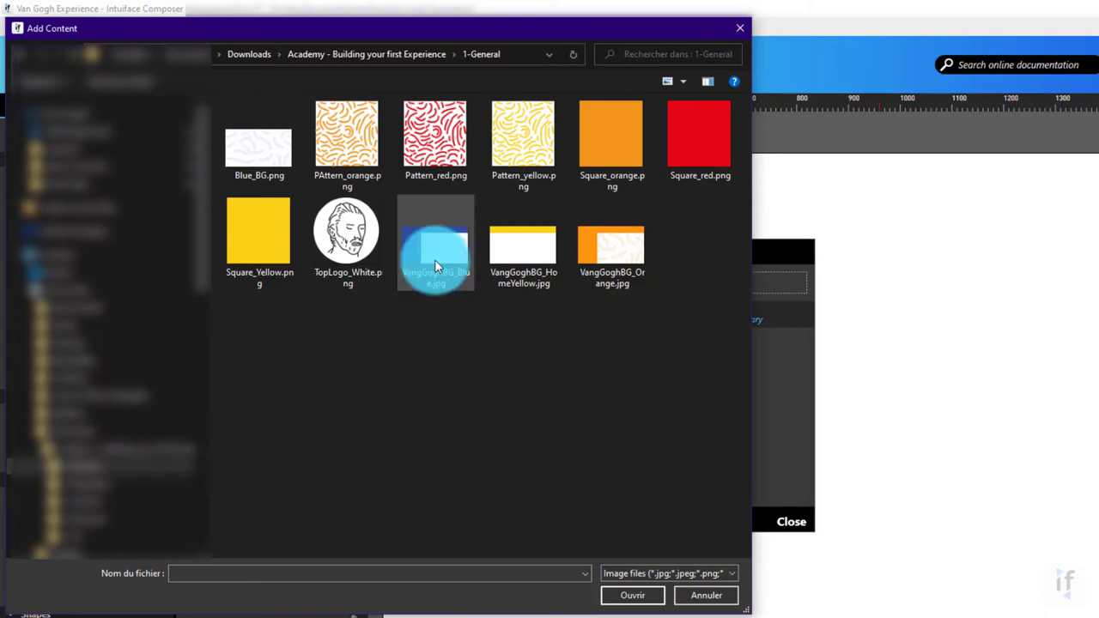
click(436, 243)
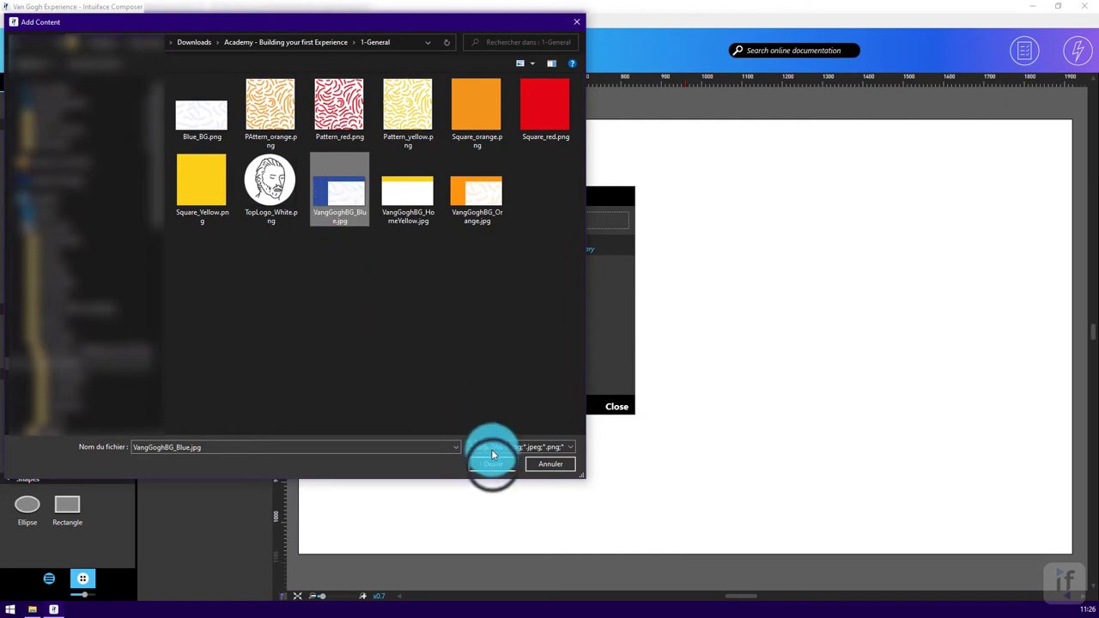
click(491, 464)
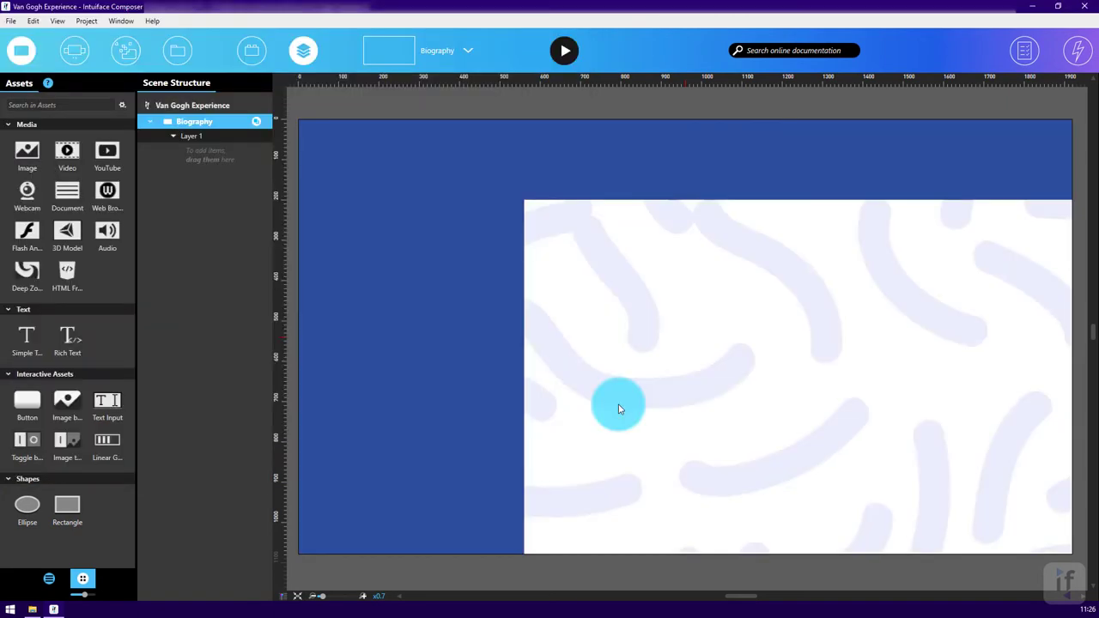